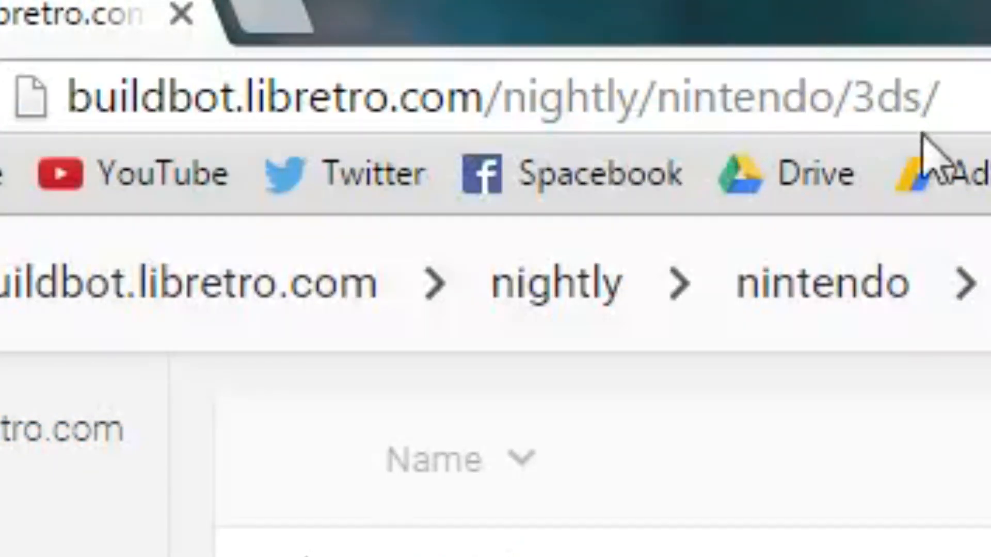
- Select 2016-08-11_RetroArch_3dsx.7z in the nightly/nintendo/3ds listing and bring up its save options
scroll(down, 3)
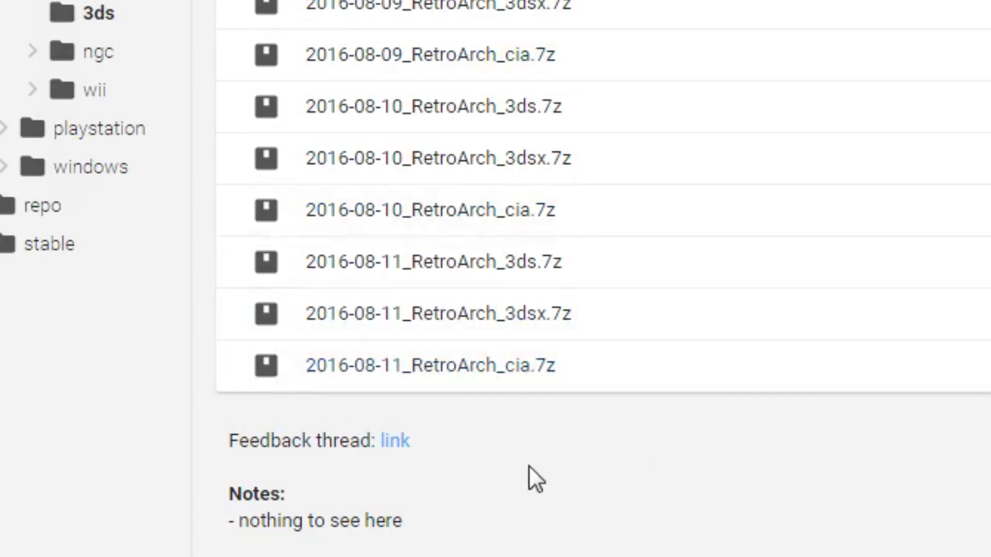
click(436, 314)
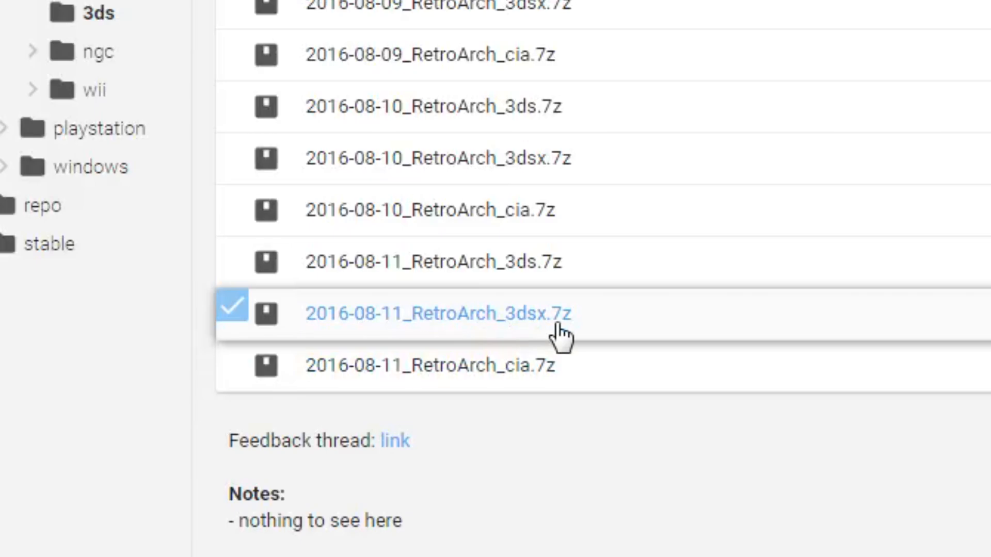
right_click(254, 176)
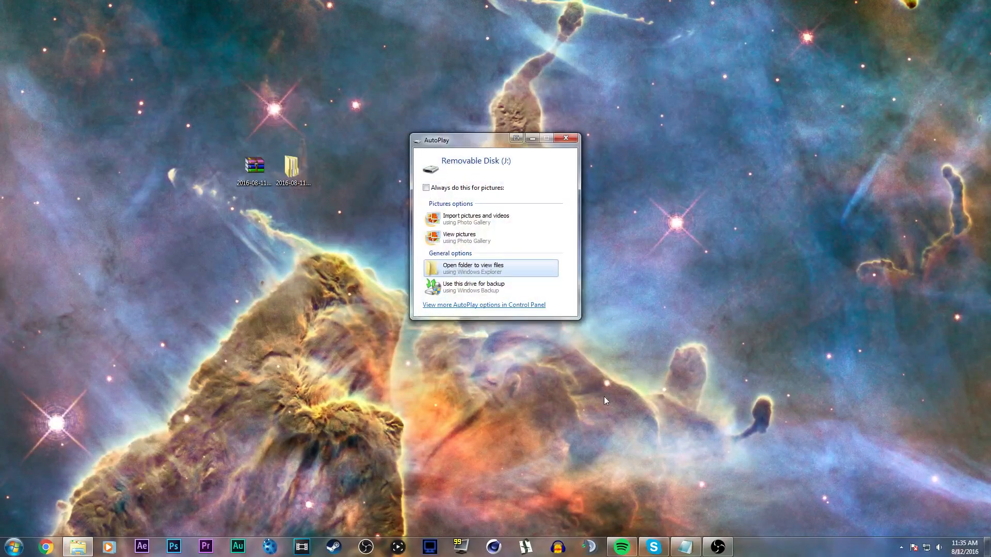
- Open Removable Disk (J:) from the AutoPlay dialog to view its files
click(473, 269)
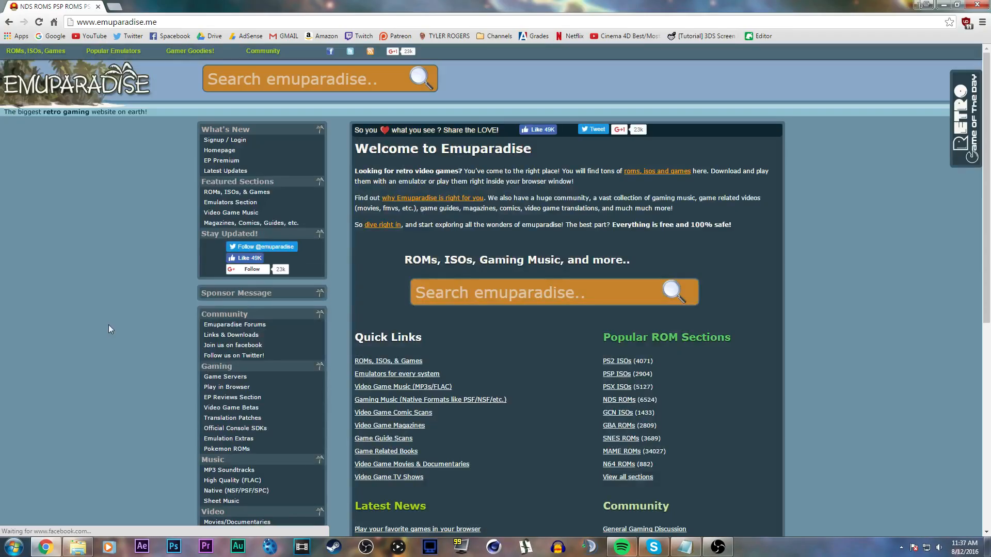
- Navigate Emuparadise from ROMs, ISOs & Games into the Super Nintendo ROMs page
click(190, 52)
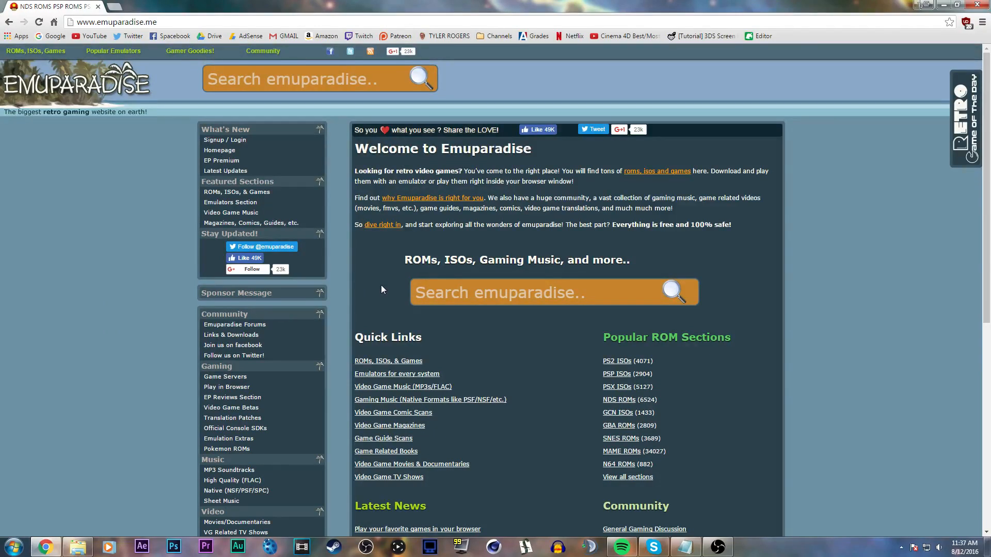
mouse_move(388, 361)
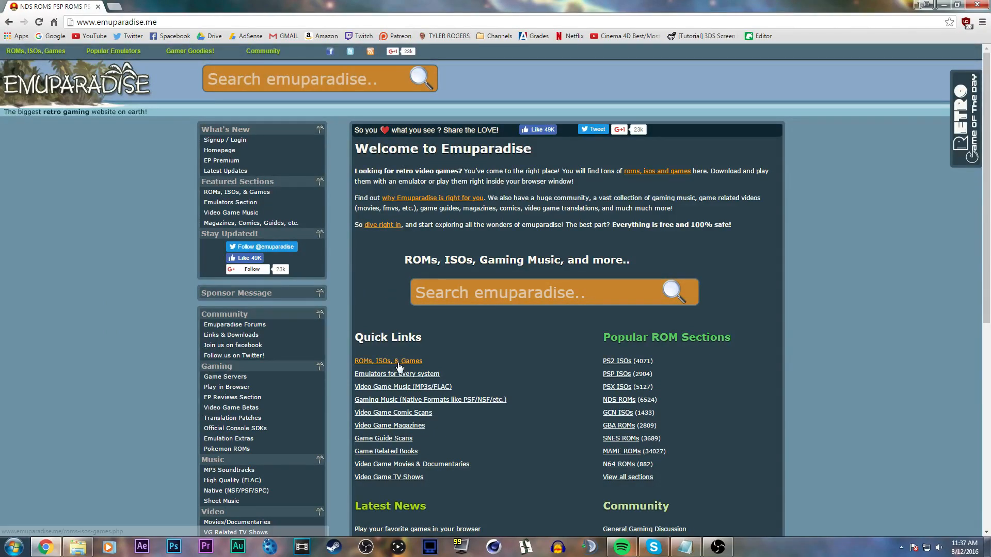
click(388, 361)
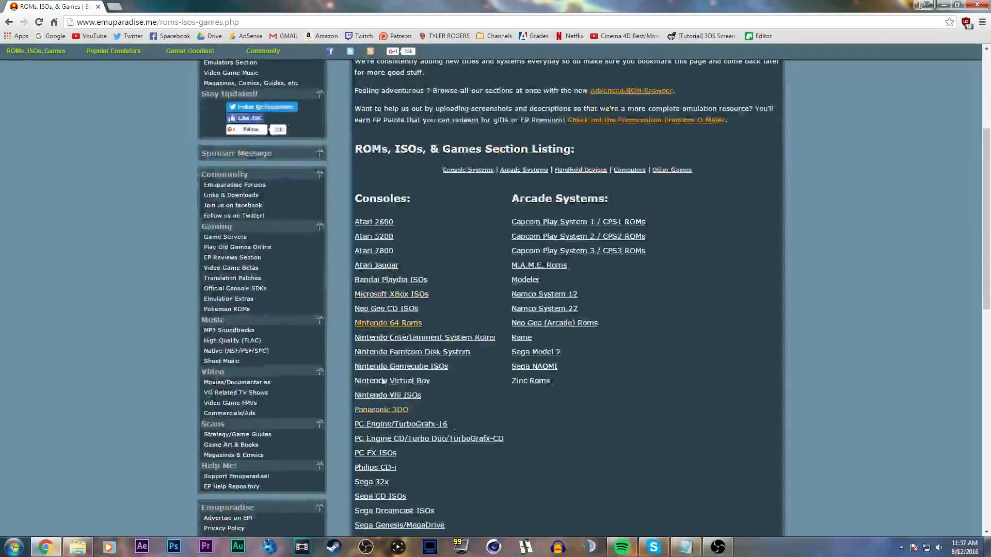
scroll(down, 3)
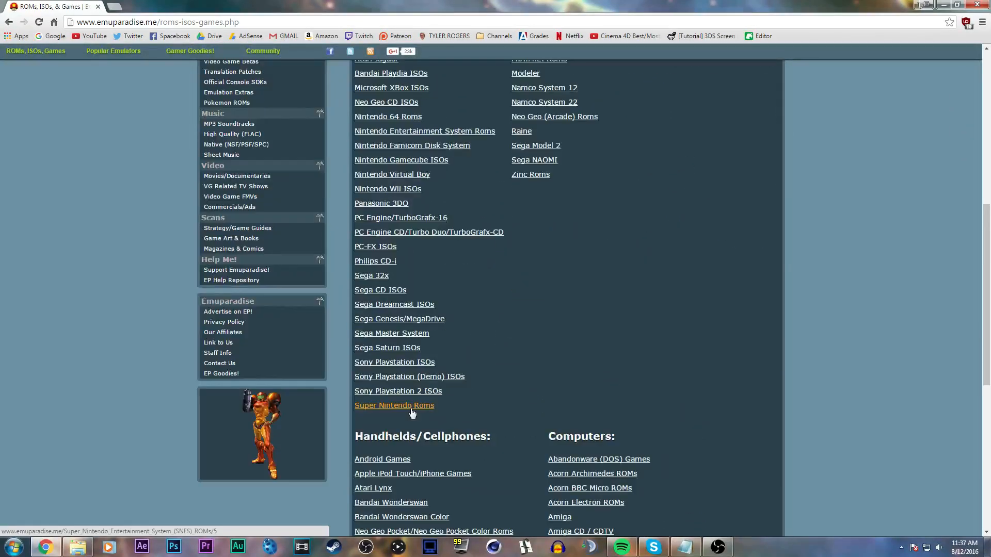
click(393, 404)
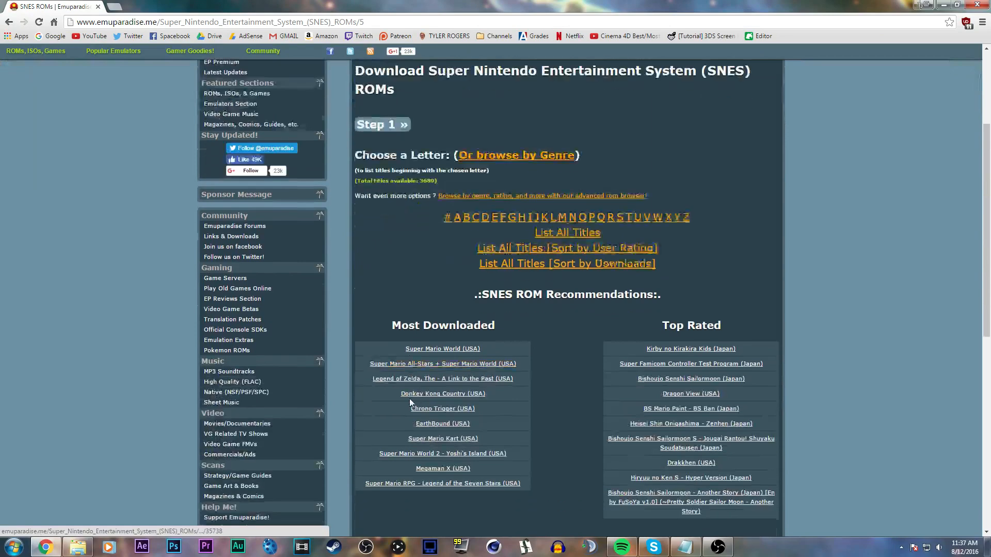
- Download the Super Mario World (USA) ROM from its game page
click(443, 348)
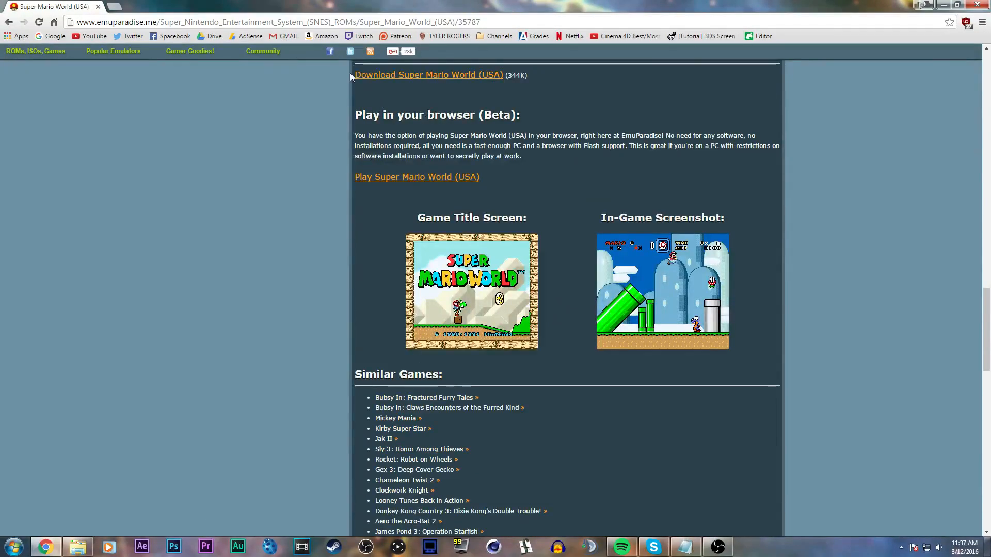
click(428, 74)
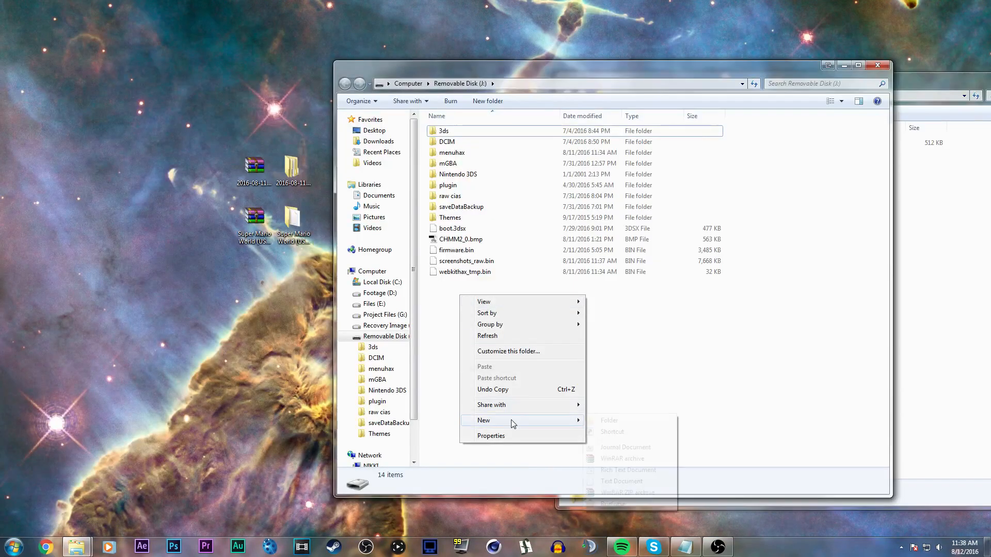
- Create a SNES folder inside the Games folder on the removable disk
click(609, 420)
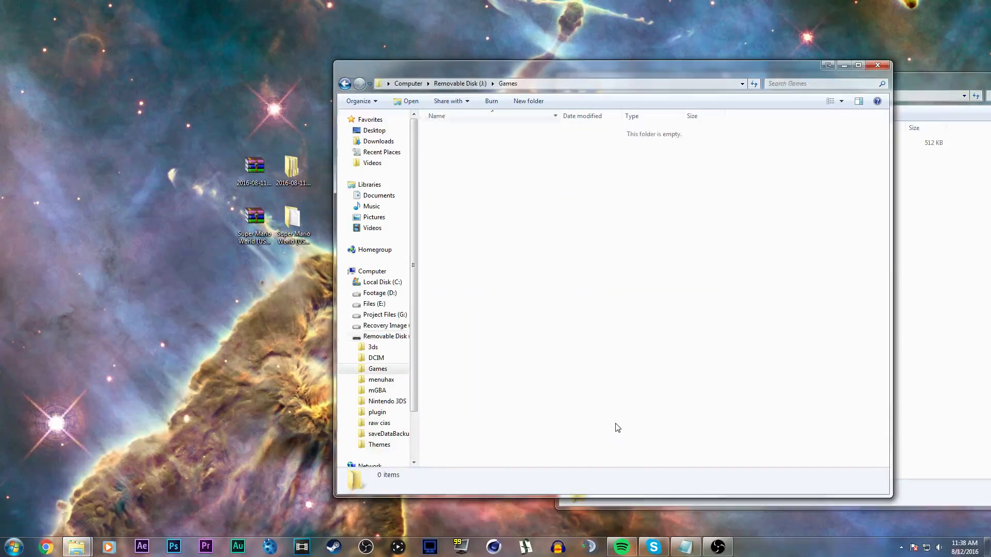
click(527, 101)
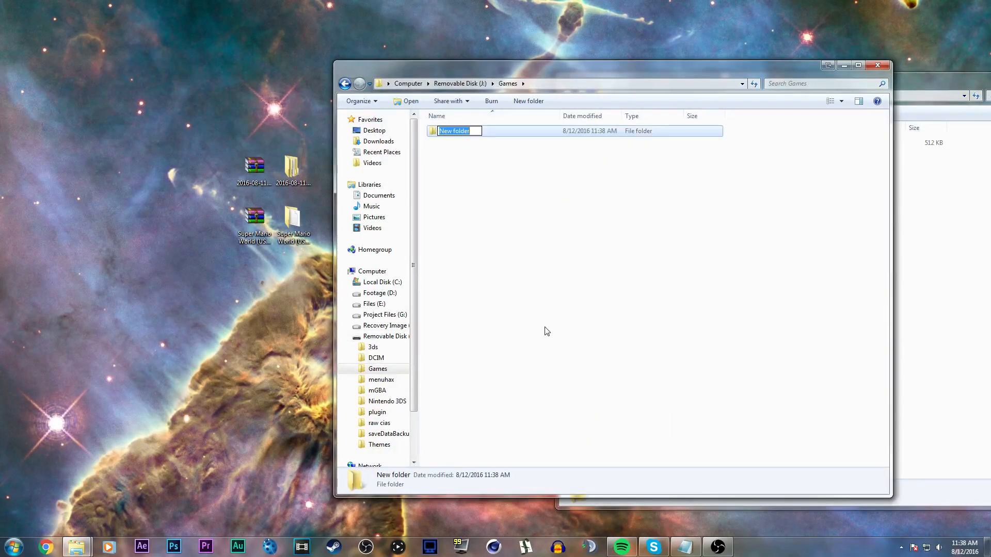
text(SNES)
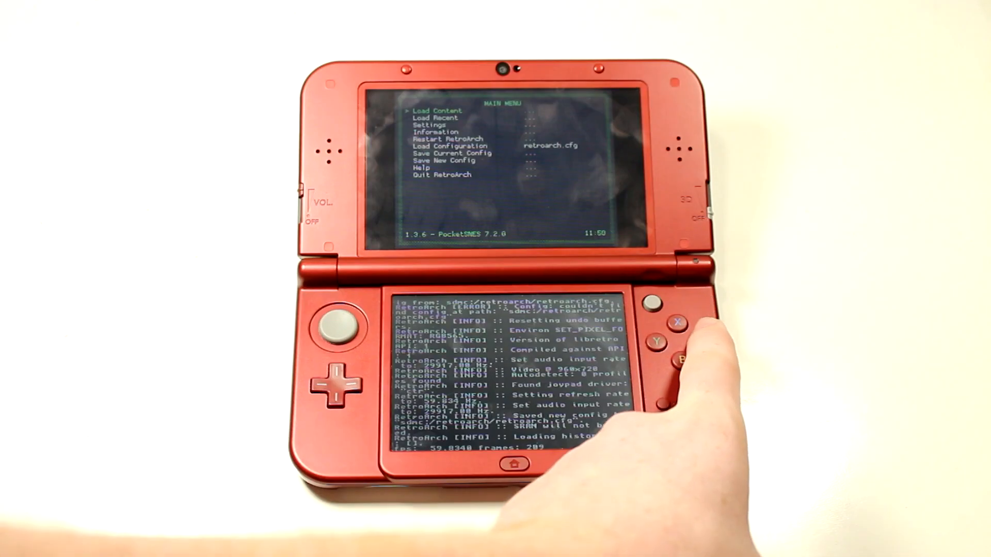
- Load Content and browse into Games/SNES to reach Super Mario World (USA).sfc
click(678, 322)
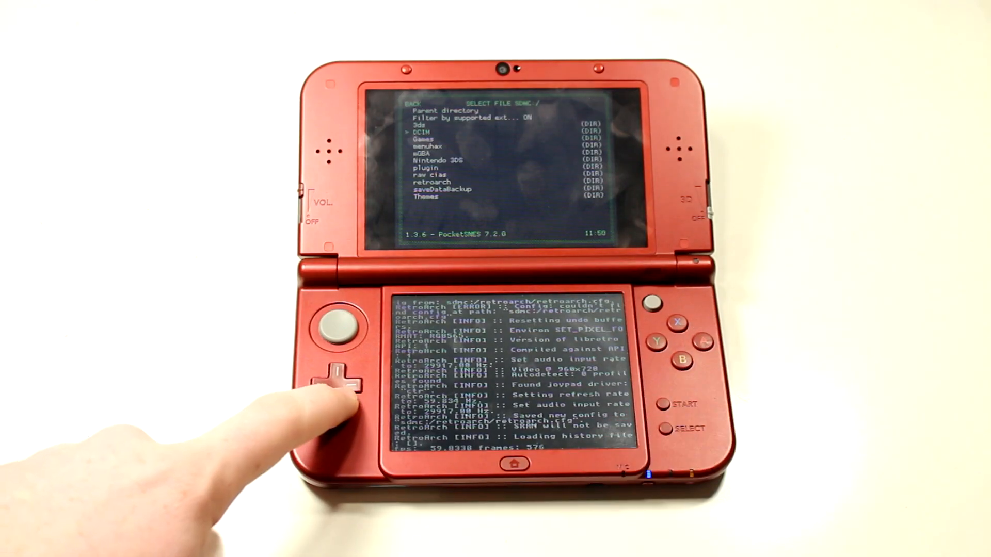
key(Down)
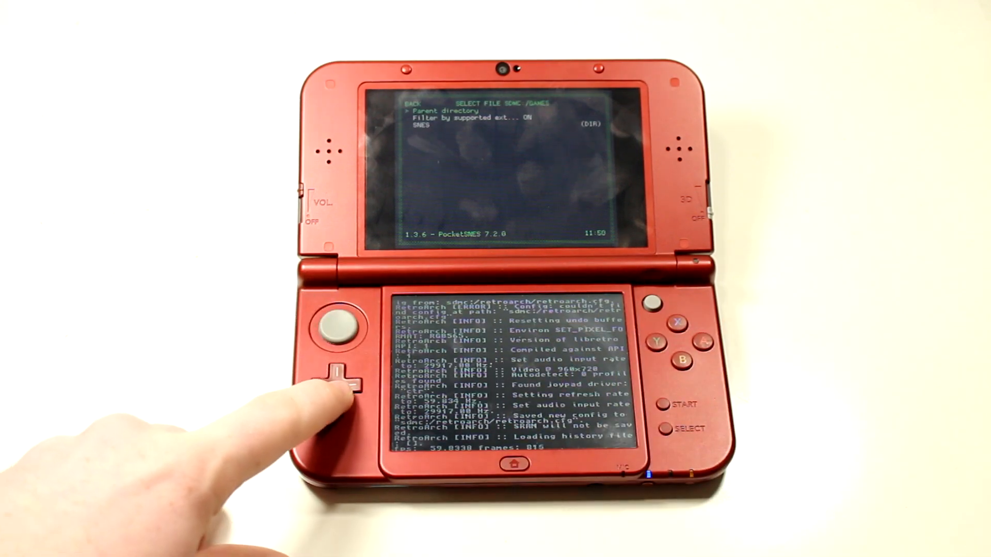
click(350, 378)
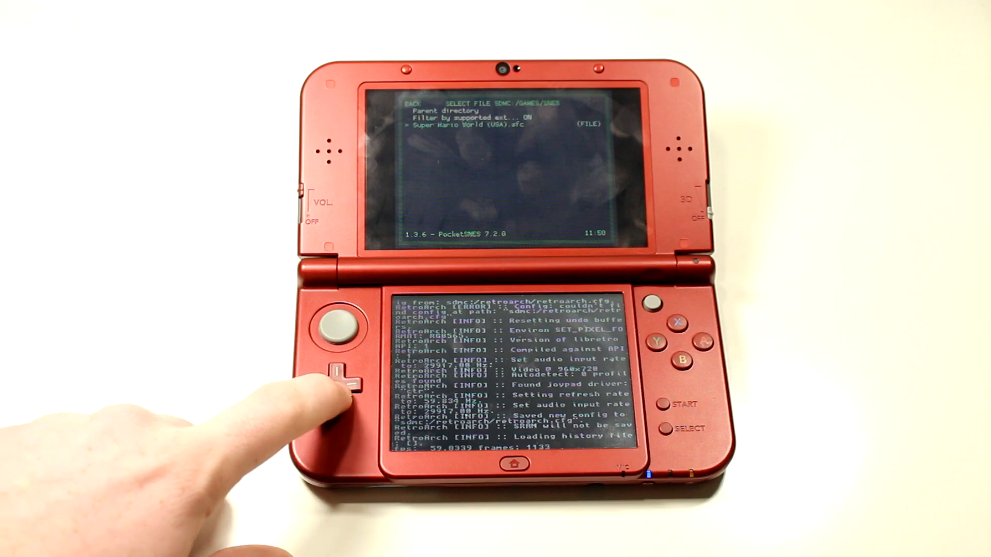